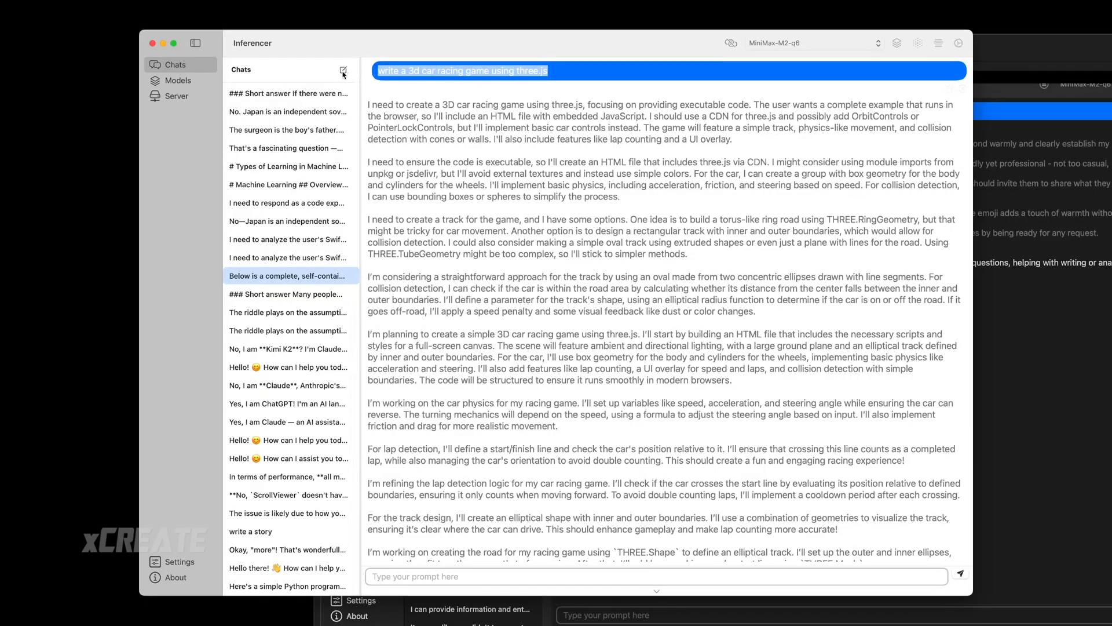
Open a new chat from the Chats sidebar, prefilled with 'write a 3d car racing game using three.js'
{"action": "left_click", "coordinate": [344, 69]}
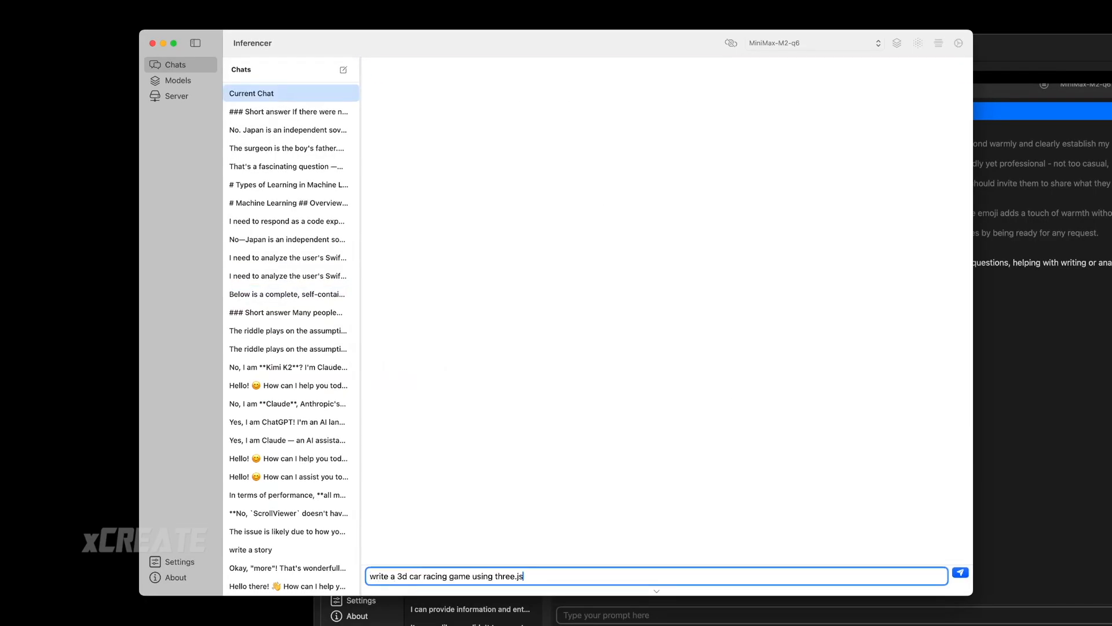